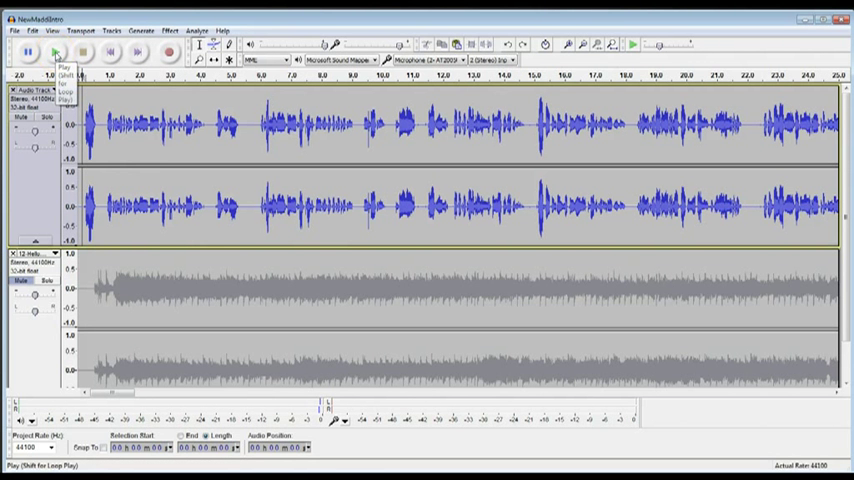
Play the project, then amplify the vocal track's opening seconds by 5.4 dB after previewing
{"action": "left_click", "coordinate": [28, 52]}
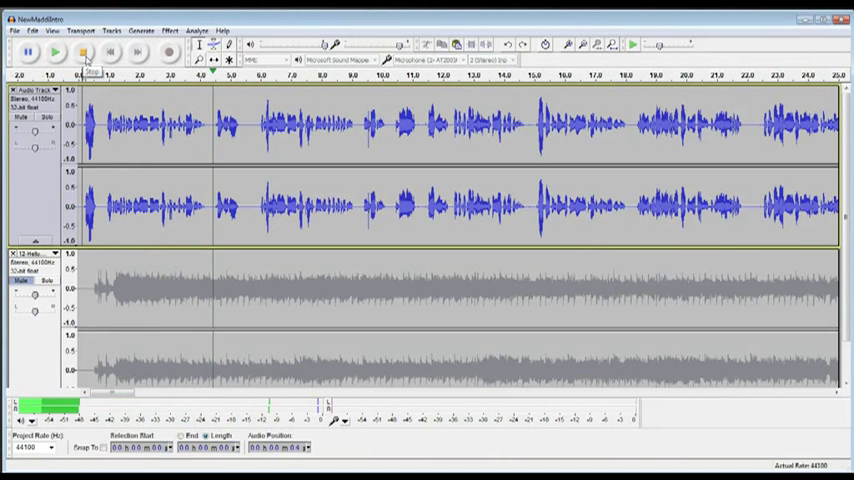
{"action": "left_click", "coordinate": [82, 52]}
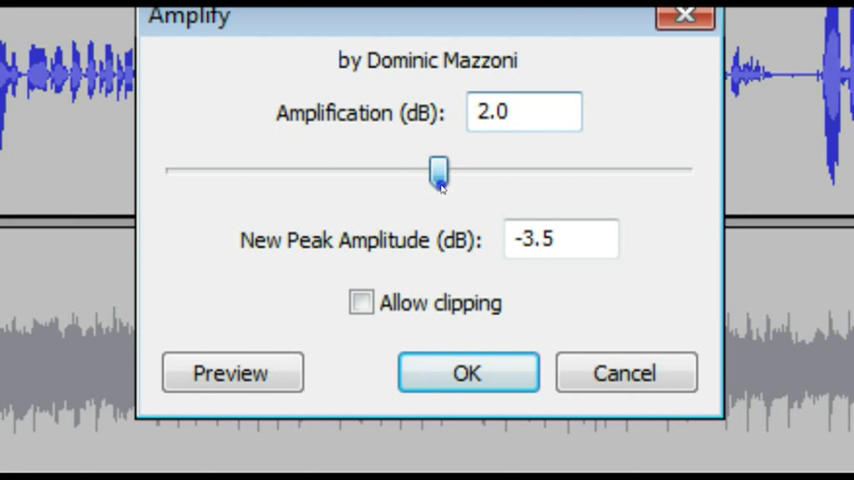
{"action": "left_click_drag", "start_coordinate": [438, 170], "coordinate": [455, 170]}
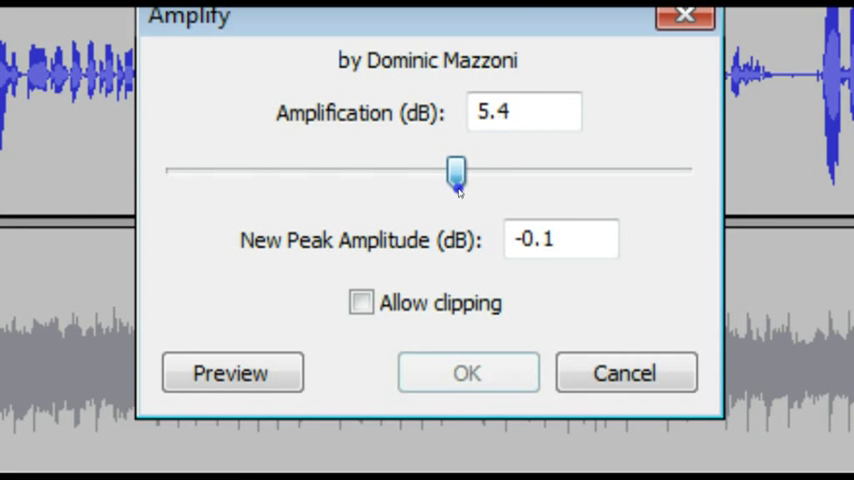
{"action": "left_click", "coordinate": [231, 372]}
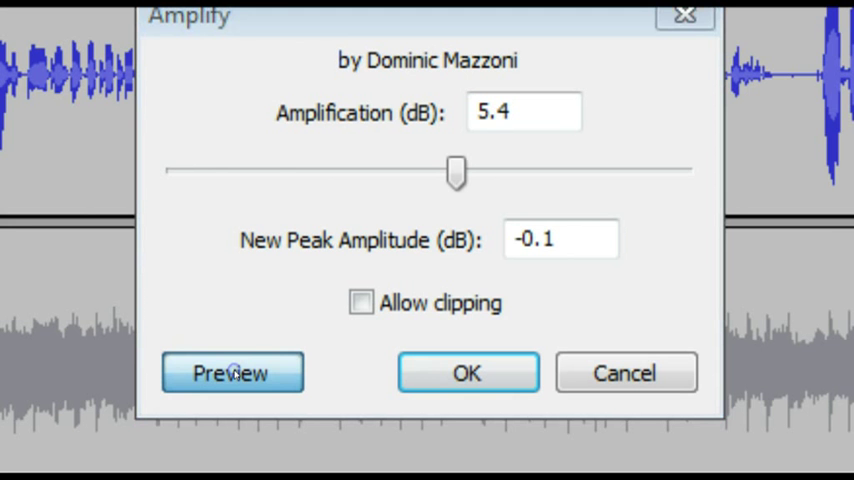
{"action": "left_click", "coordinate": [231, 372]}
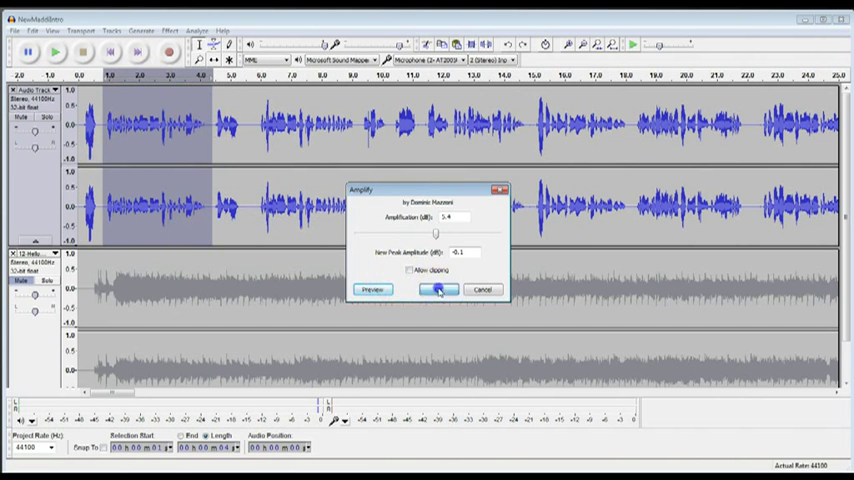
{"action": "left_click", "coordinate": [437, 289]}
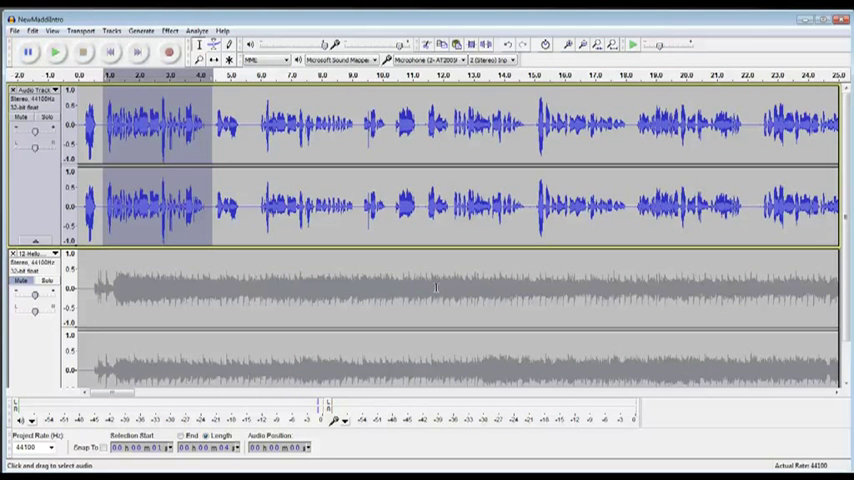
{"action": "left_click", "coordinate": [168, 30]}
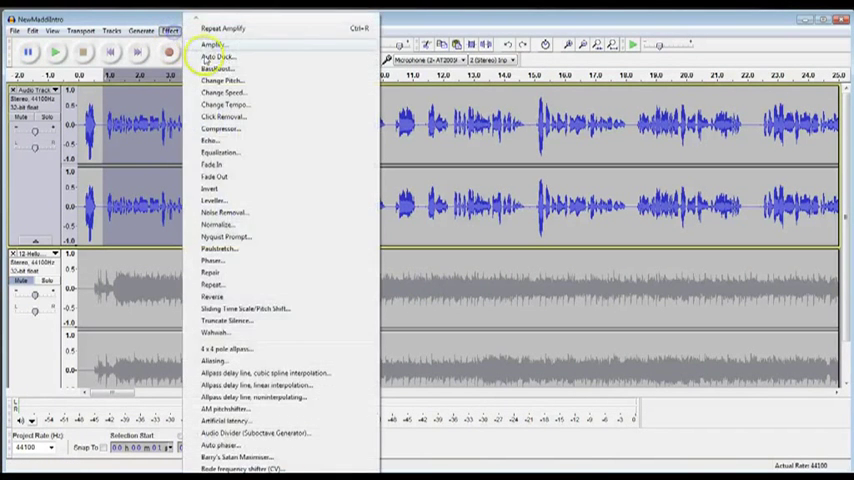
{"action": "left_click", "coordinate": [212, 44]}
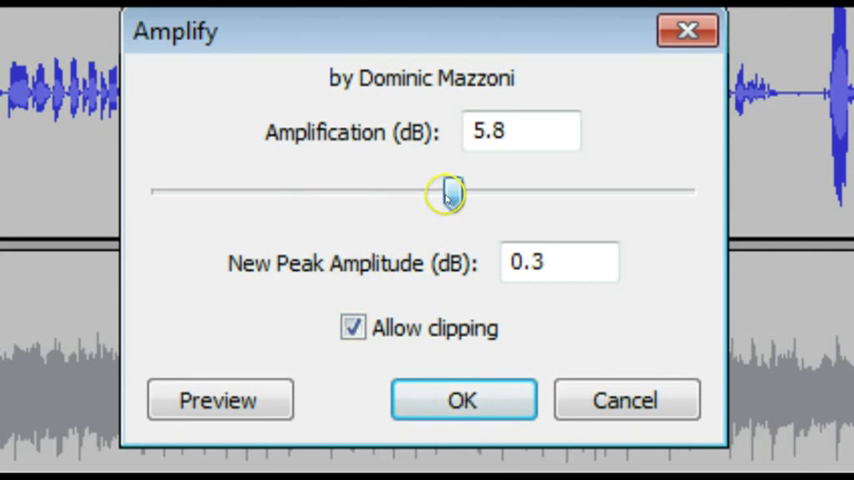
{"action": "left_click_drag", "start_coordinate": [445, 192], "coordinate": [477, 192]}
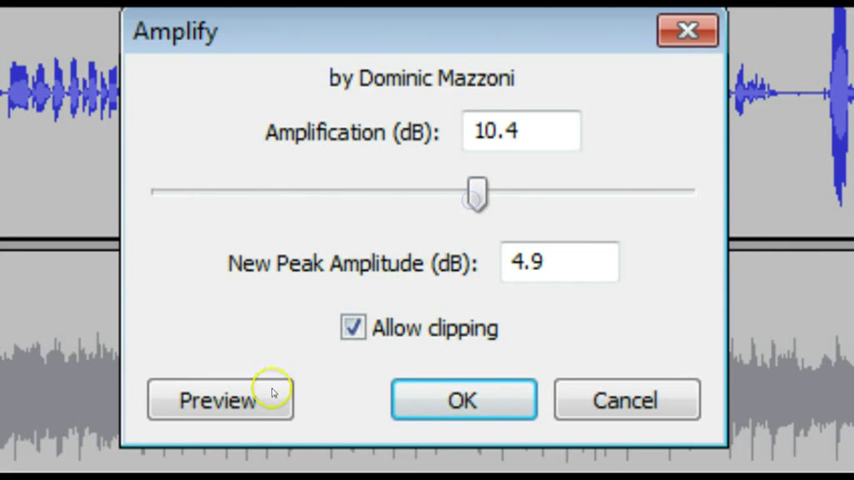
{"action": "left_click", "coordinate": [219, 400]}
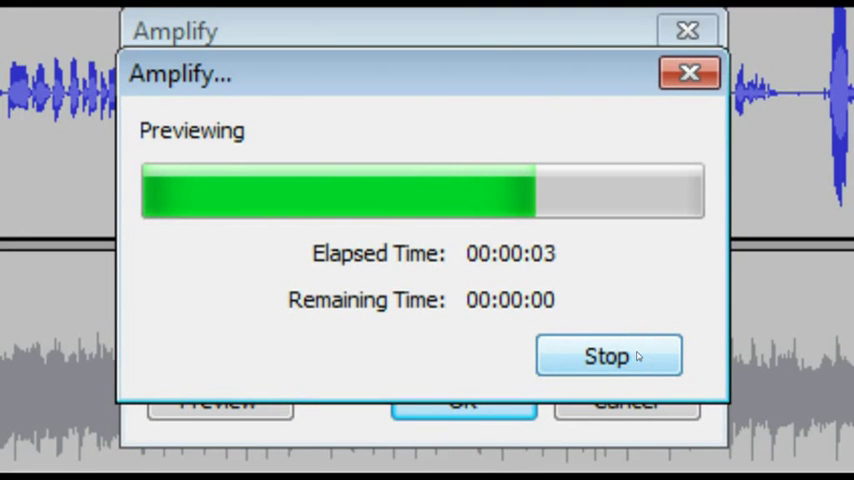
{"action": "left_click", "coordinate": [608, 355]}
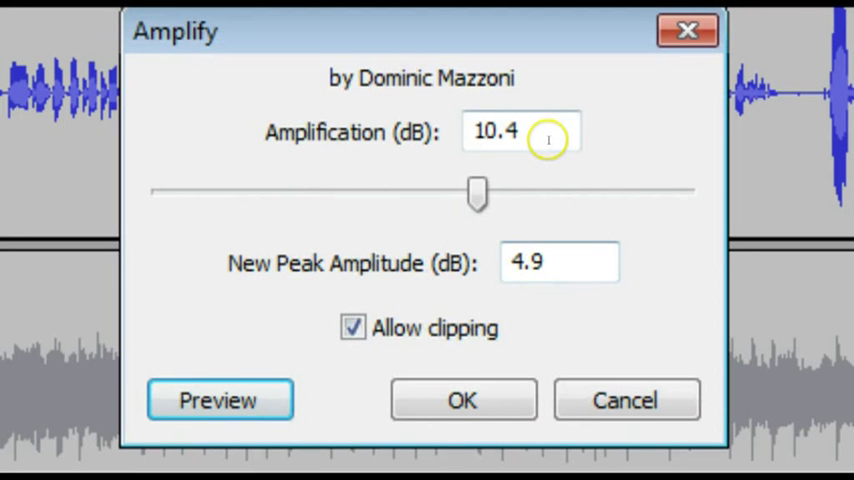
{"action": "mouse_move", "coordinate": [565, 276]}
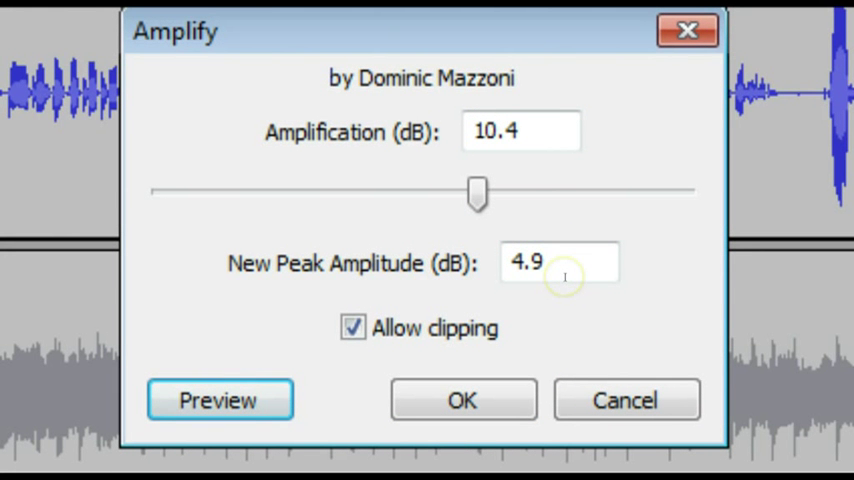
{"action": "left_click_drag", "start_coordinate": [477, 192], "coordinate": [567, 192]}
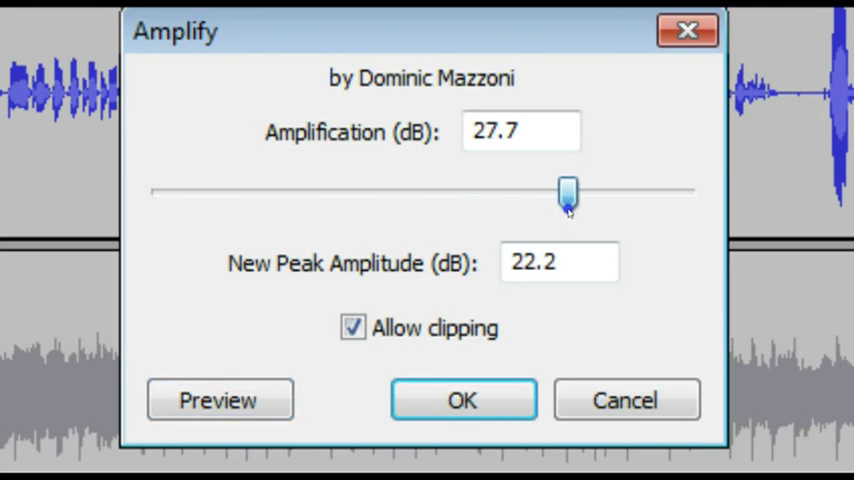
{"action": "left_click", "coordinate": [219, 400]}
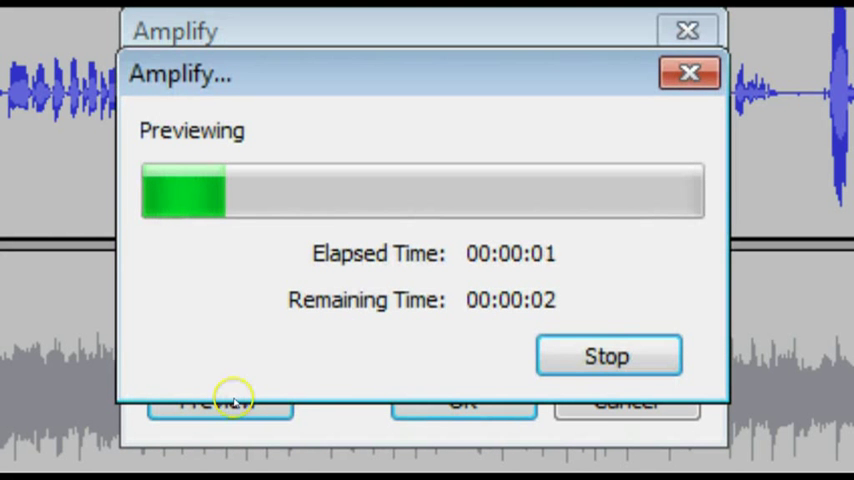
{"action": "left_click", "coordinate": [607, 355]}
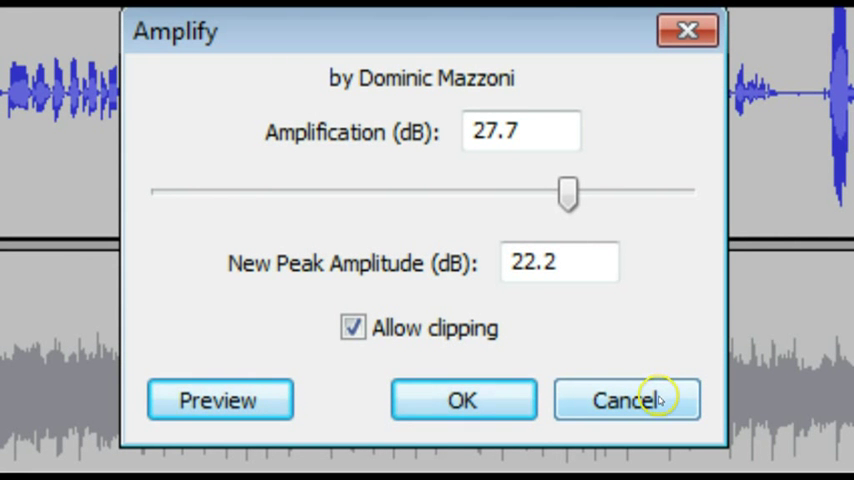
{"action": "left_click", "coordinate": [626, 400]}
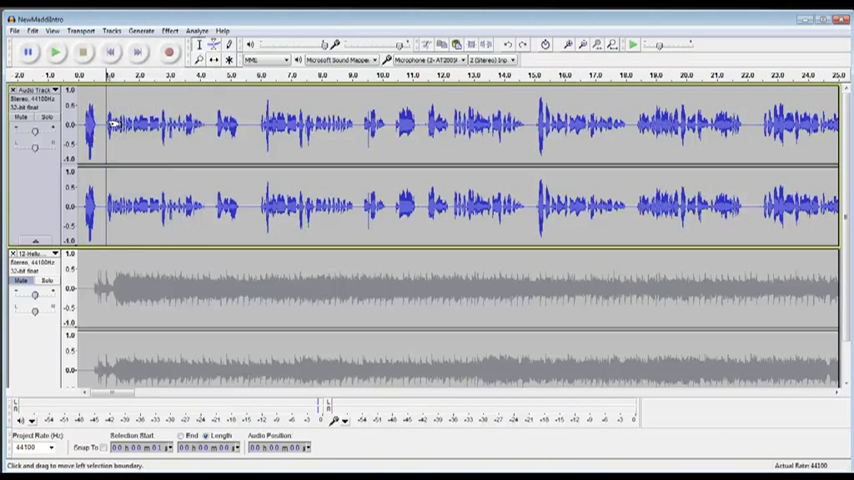
{"action": "mouse_move", "coordinate": [97, 130]}
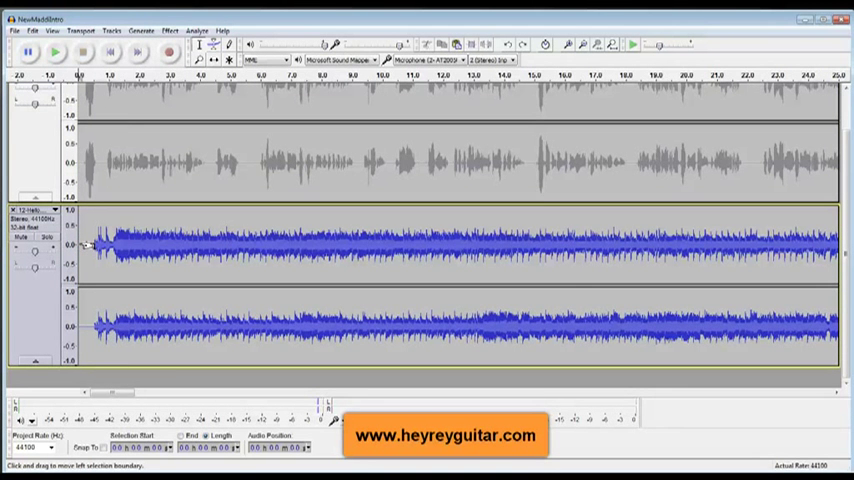
{"action": "left_click", "coordinate": [56, 52]}
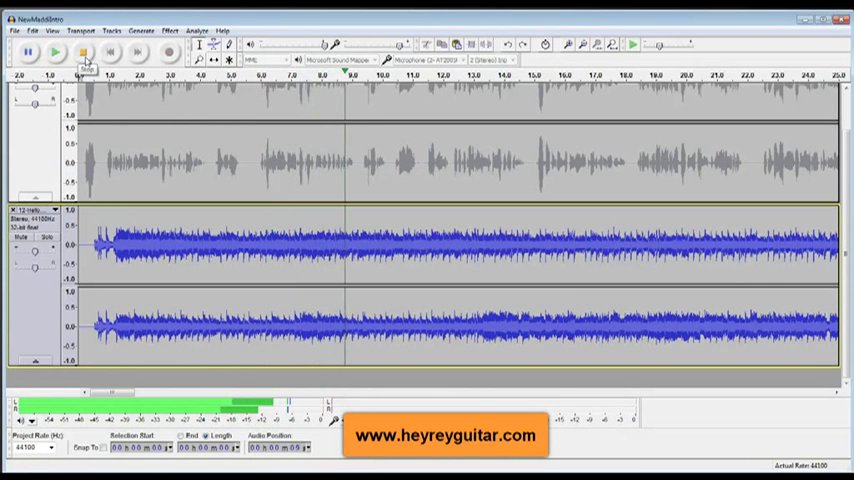
{"action": "left_click", "coordinate": [83, 52]}
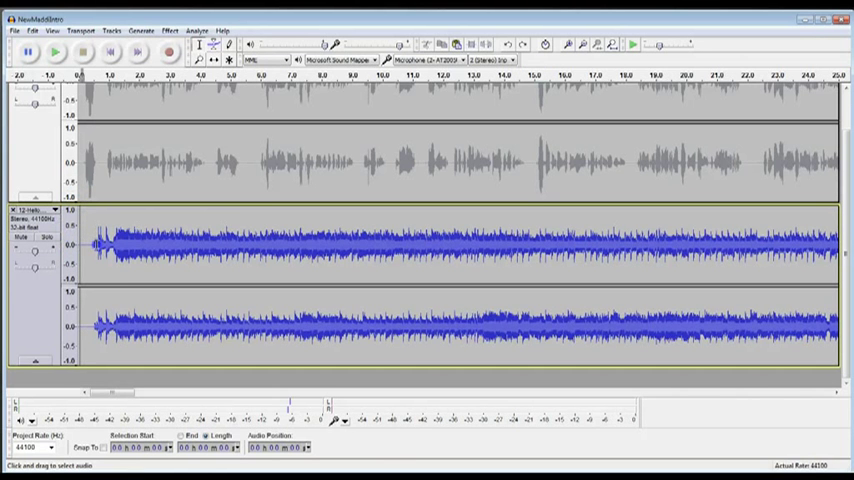
Apply Fade In to the instrumental track's first eight seconds, then clear the selection
{"action": "left_click_drag", "start_coordinate": [90, 245], "coordinate": [325, 245]}
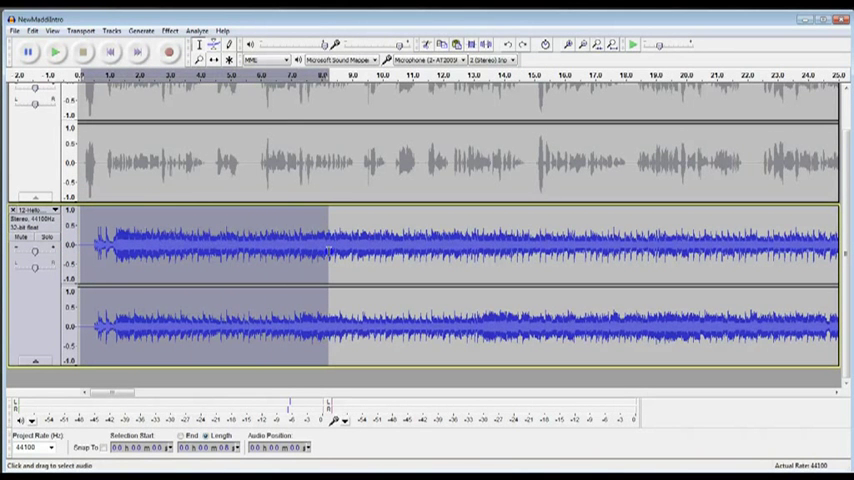
{"action": "left_click", "coordinate": [169, 30]}
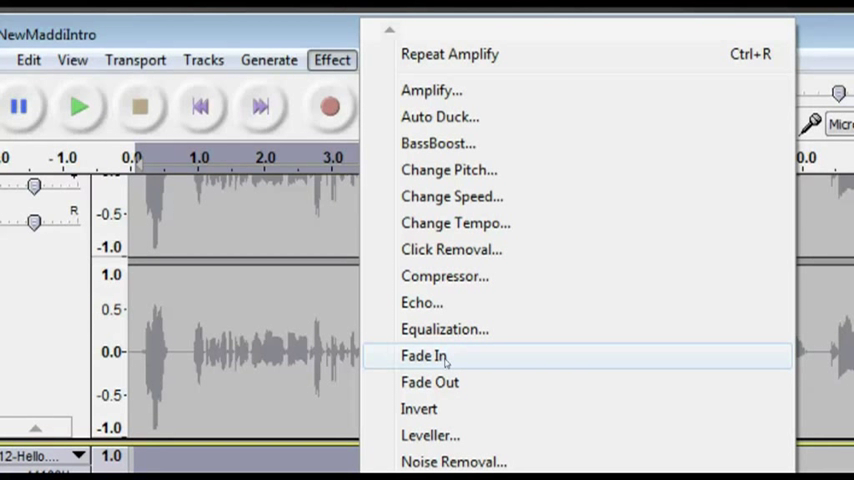
{"action": "left_click", "coordinate": [423, 355]}
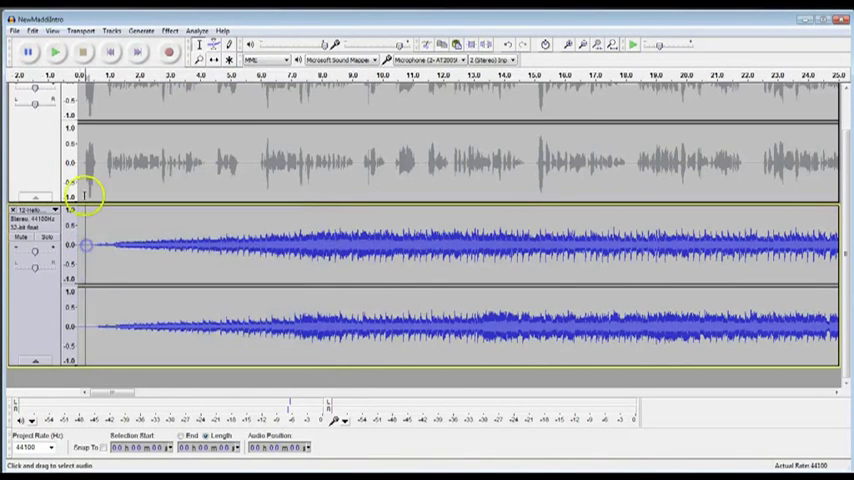
{"action": "left_click", "coordinate": [28, 51]}
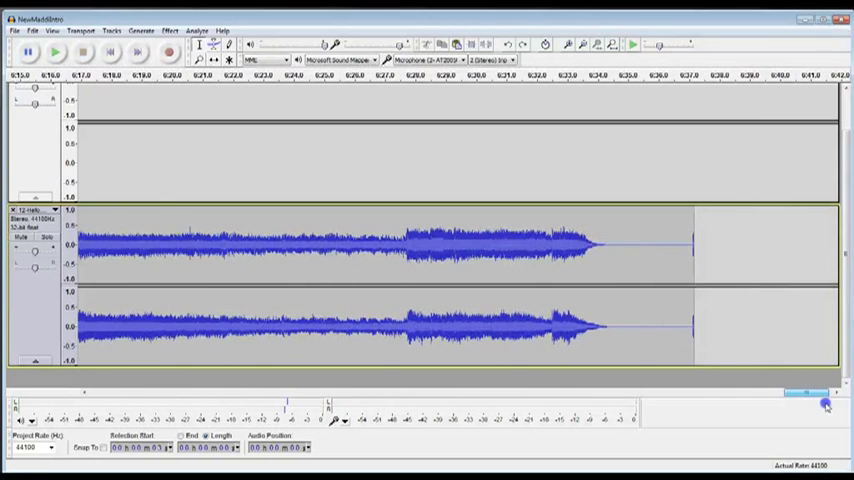
Play the instrumental track from a point near its ending, then stop playback
{"action": "left_click", "coordinate": [54, 52]}
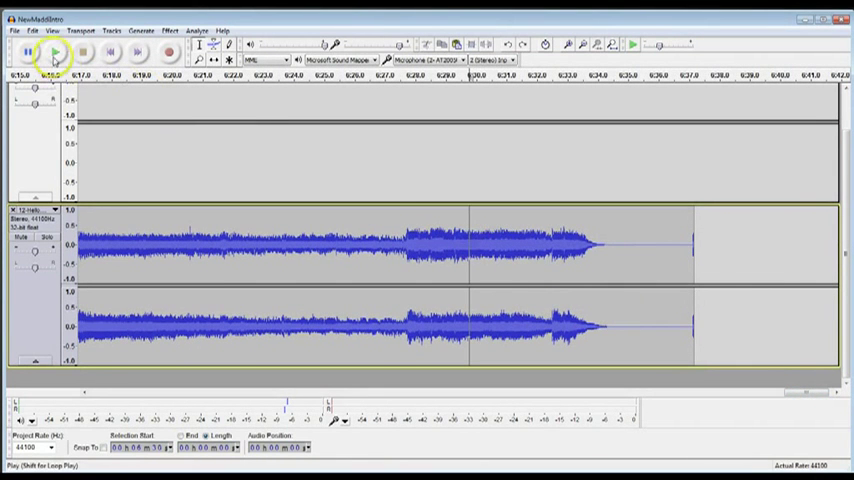
{"action": "left_click", "coordinate": [54, 52]}
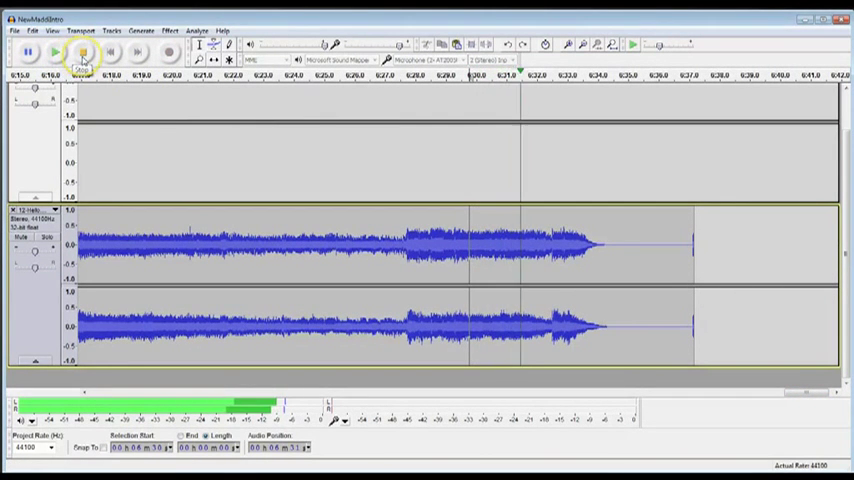
{"action": "left_click", "coordinate": [55, 52]}
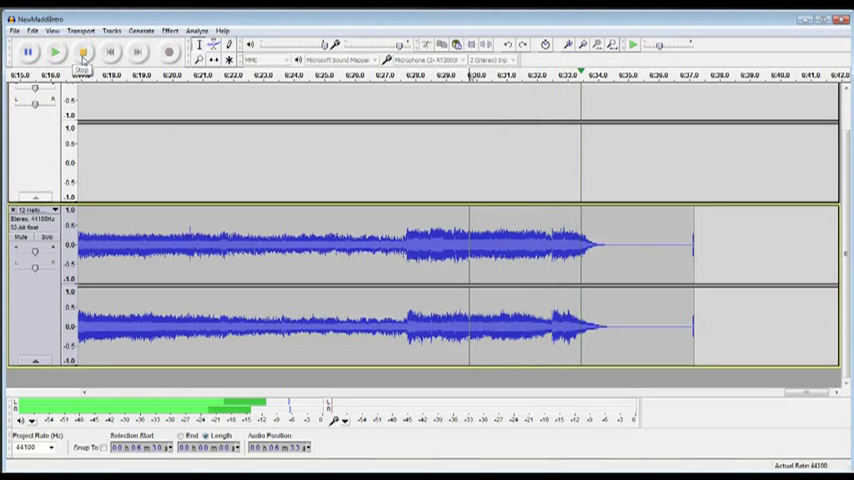
{"action": "left_click", "coordinate": [83, 52]}
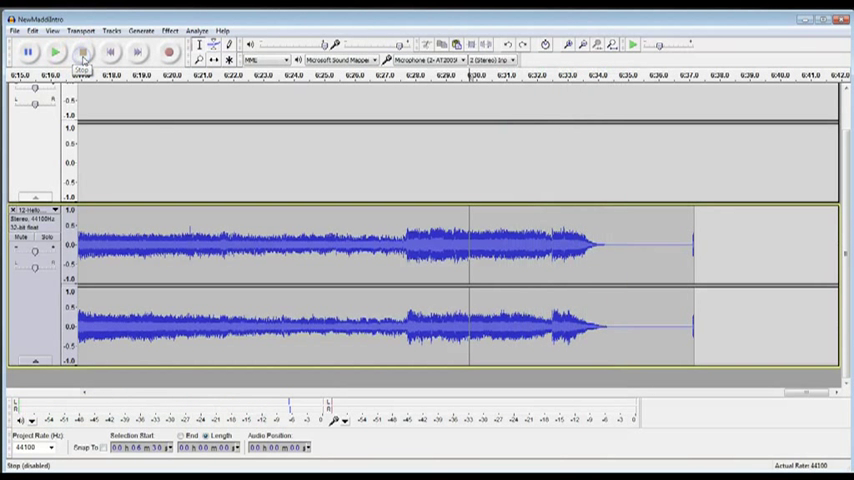
{"action": "left_click", "coordinate": [81, 52]}
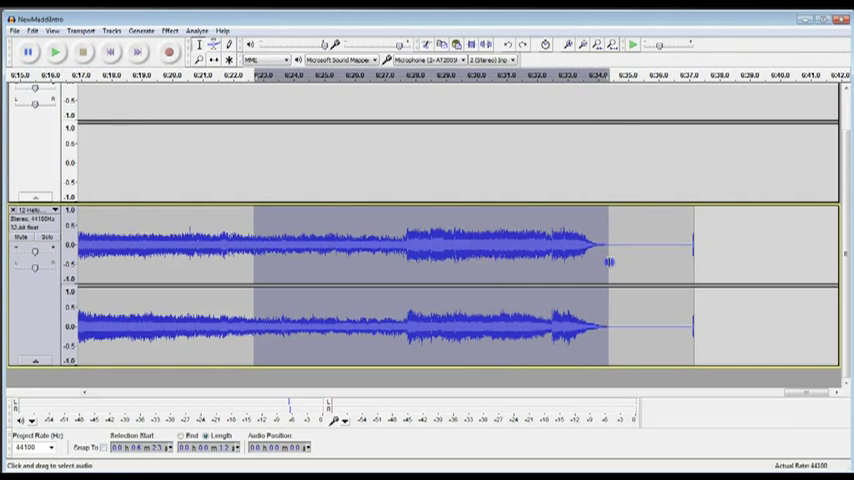
Apply Fade Out to the instrumental track's selected ending, then play the faded ending and stop
{"action": "left_click", "coordinate": [169, 30]}
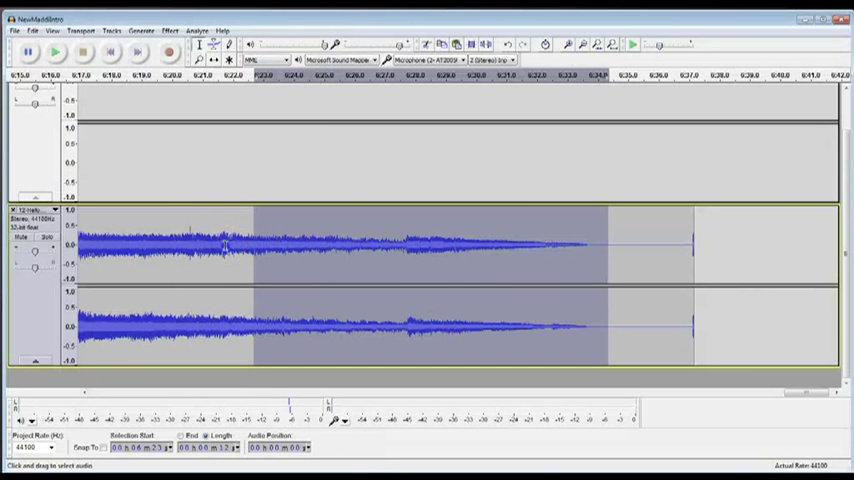
{"action": "left_click", "coordinate": [56, 52]}
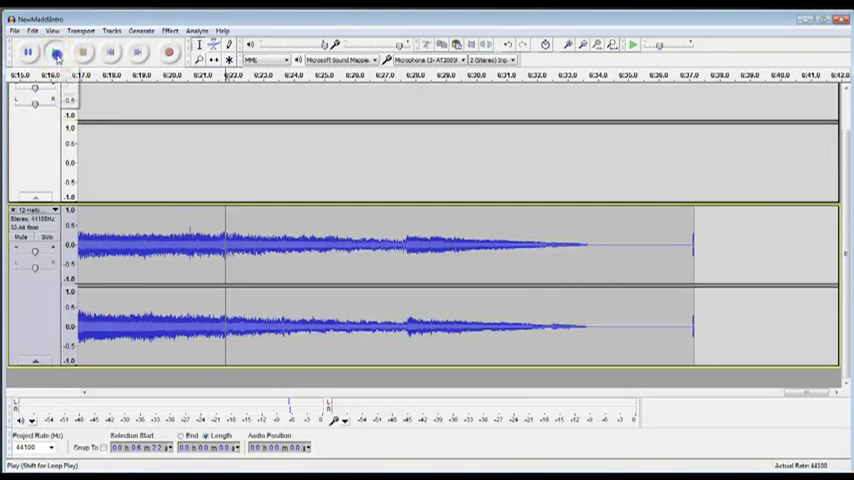
{"action": "left_click", "coordinate": [56, 52]}
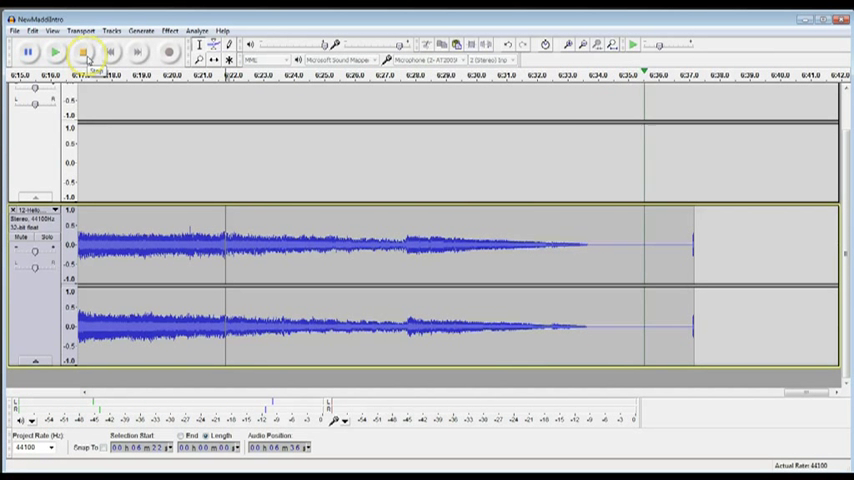
{"action": "left_click", "coordinate": [83, 52]}
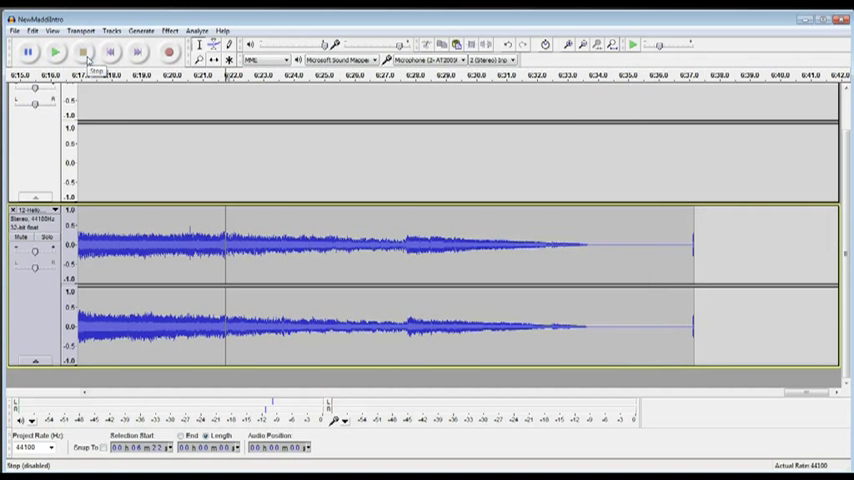